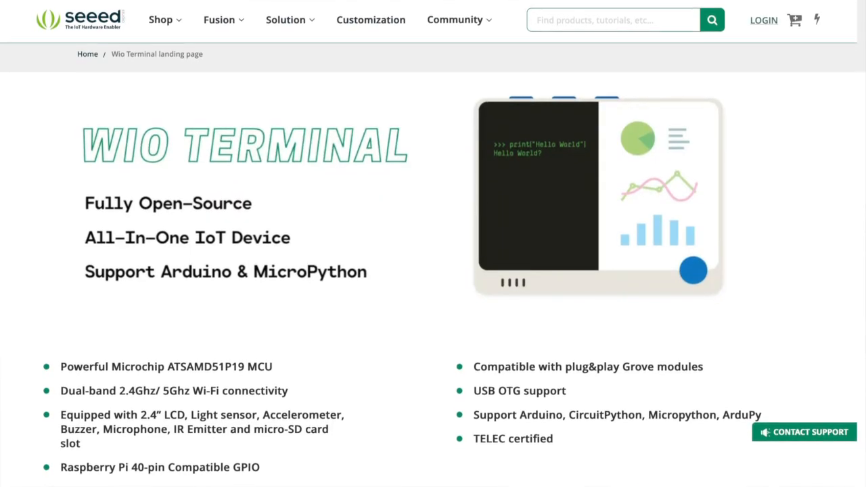
# - Scroll the Wio Terminal Edge Impulse Getting Started guide down to Installing dependencies
pyautogui.scroll(-3)
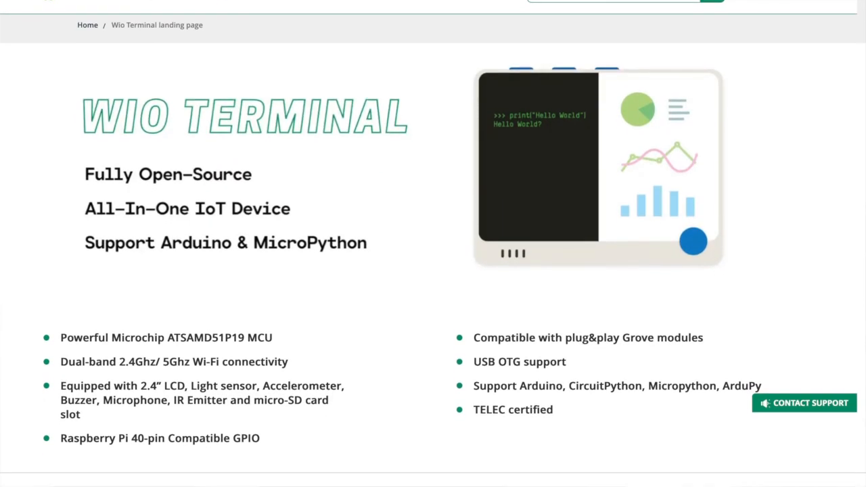
pyautogui.scroll(-3)
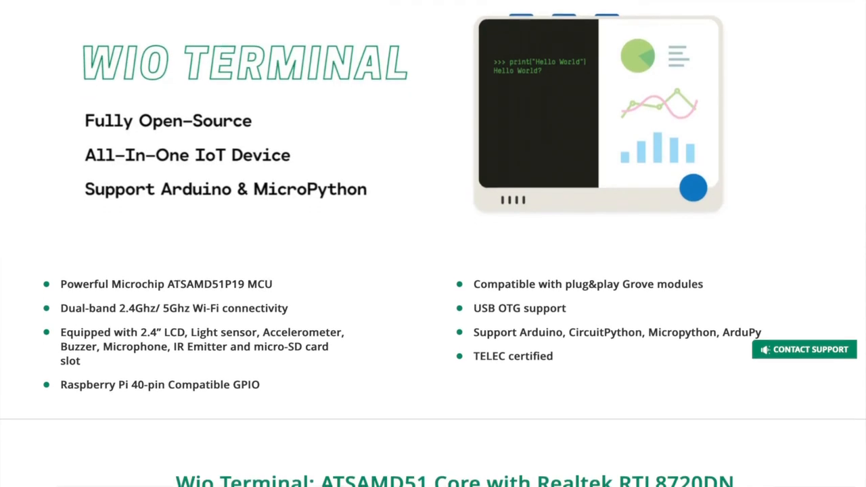
pyautogui.scroll(-3)
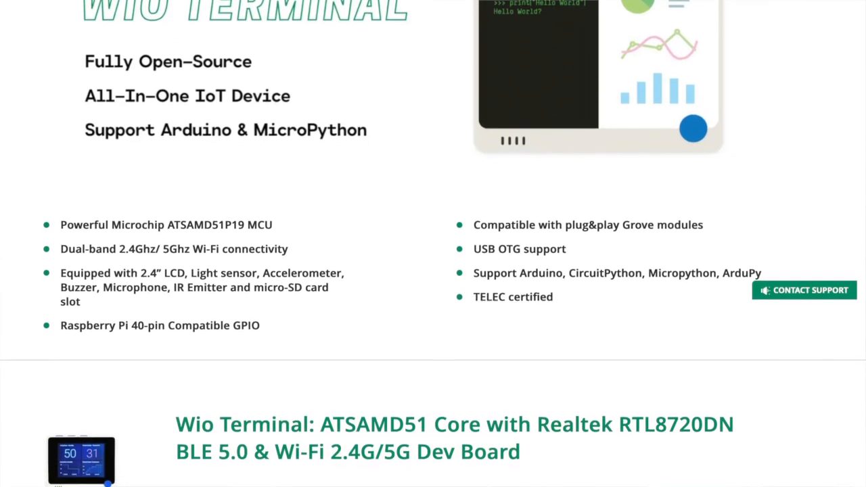
pyautogui.scroll(-3)
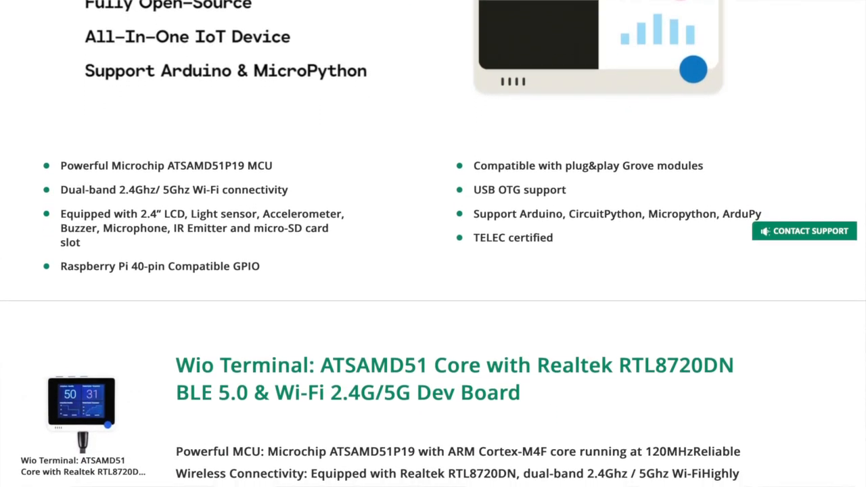
pyautogui.scroll(-3)
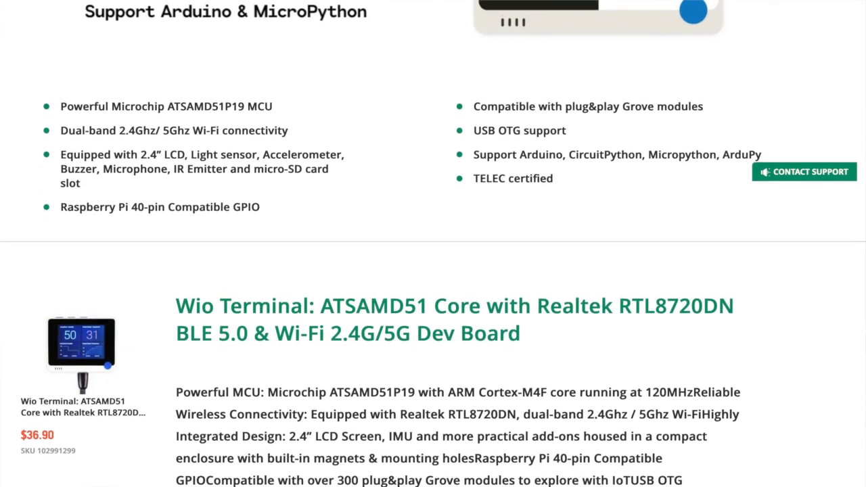
pyautogui.scroll(-3)
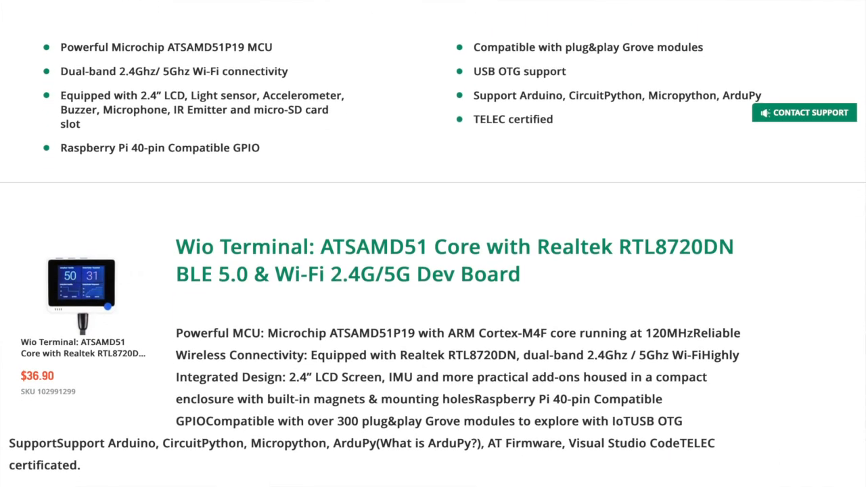
pyautogui.scroll(-3)
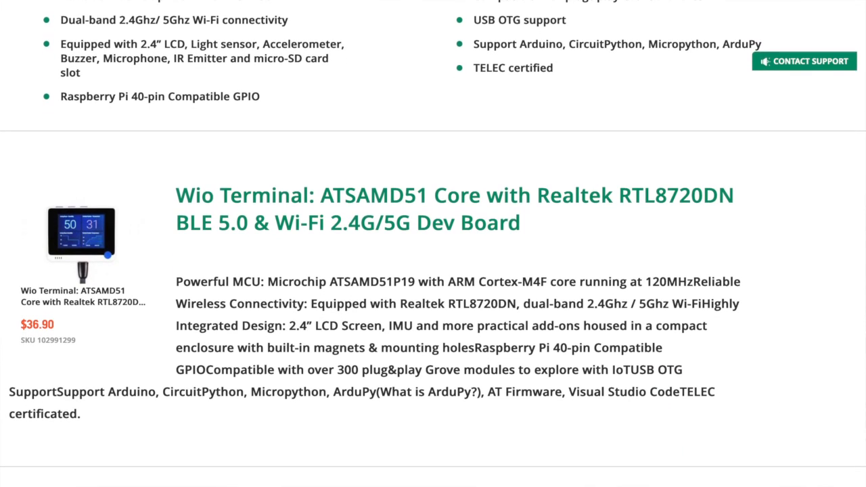
pyautogui.scroll(-3)
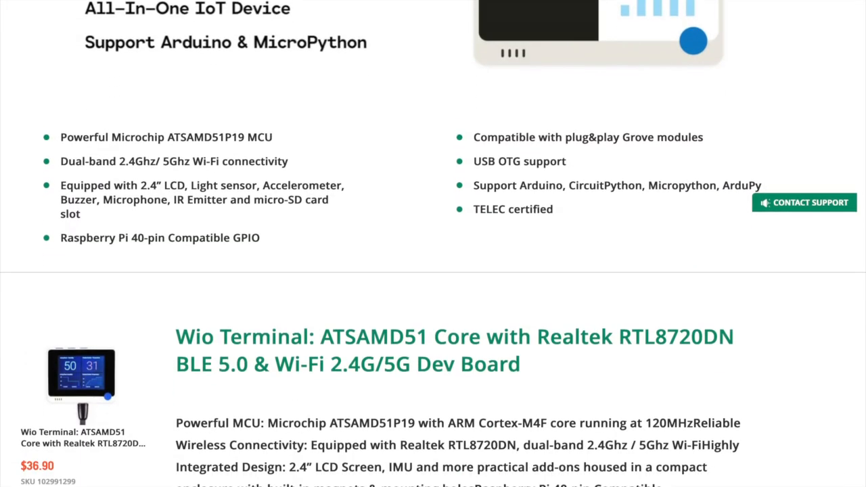
pyautogui.scroll(-3)
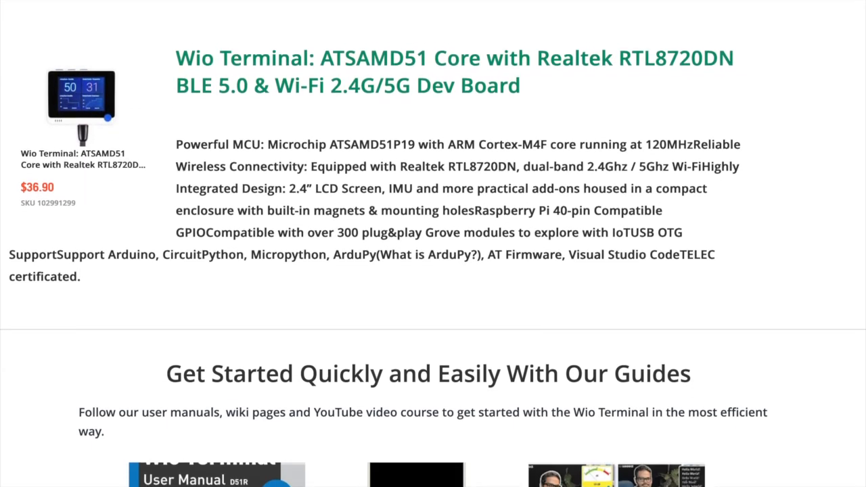
pyautogui.scroll(-3)
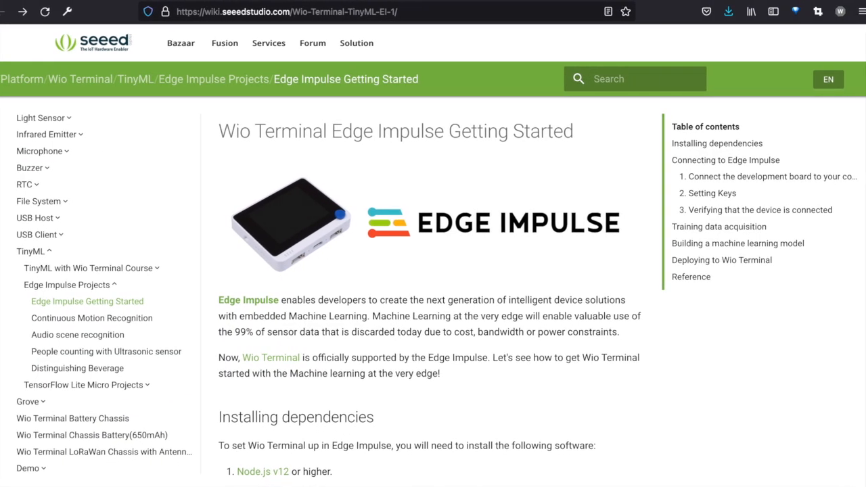
pyautogui.scroll(-3)
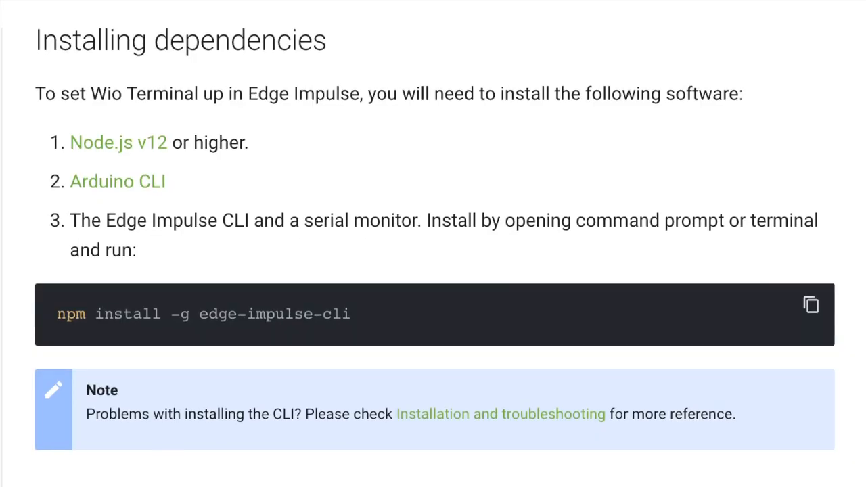
pyautogui.scroll(-3)
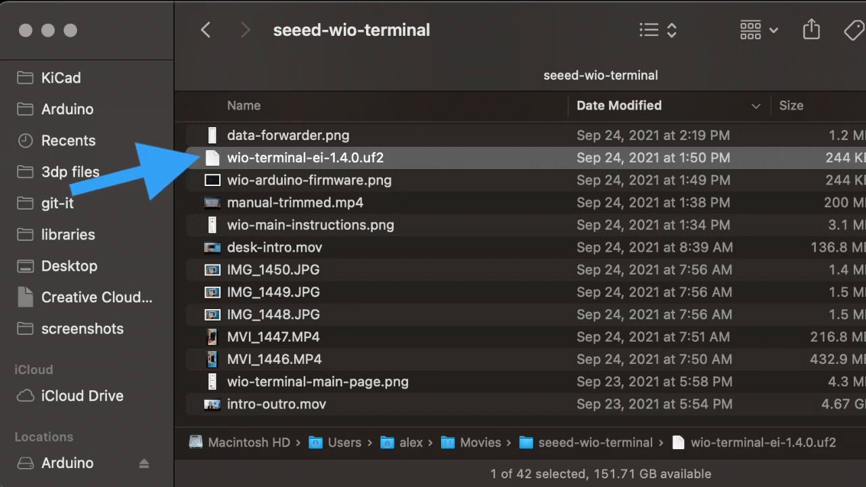
# - Select wio-terminal-ei-1.4.0.uf2 in the seeed-wio-terminal folder
pyautogui.click(718, 282)
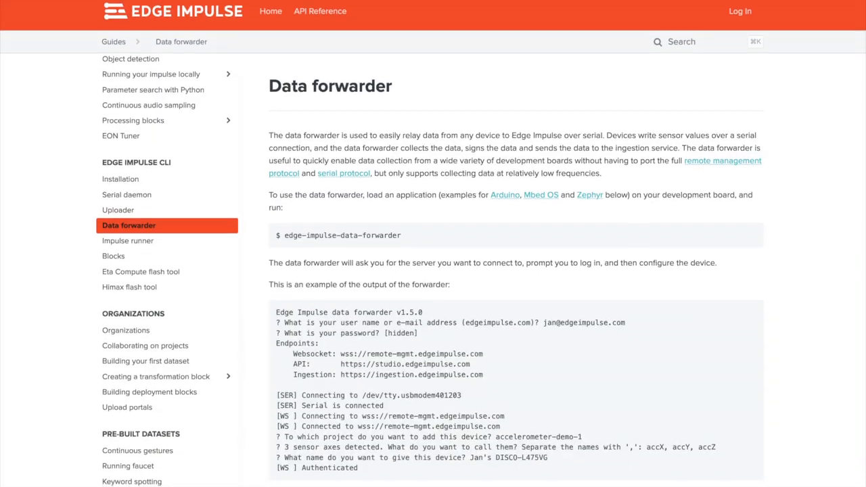
# - Scroll through the Edge Impulse CLI Data forwarder guide
pyautogui.scroll(-3)
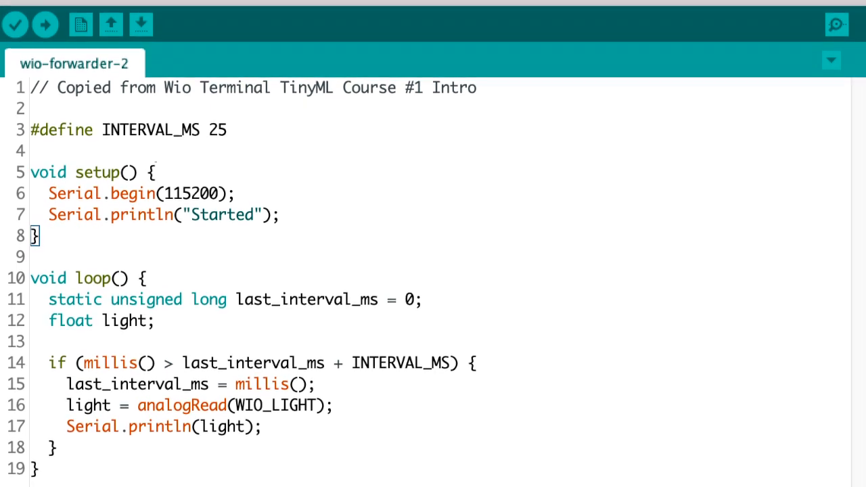
# - Scroll through the wio-forwarder-2 sketch that prints light sensor readings every 25 ms
pyautogui.scroll(-3)
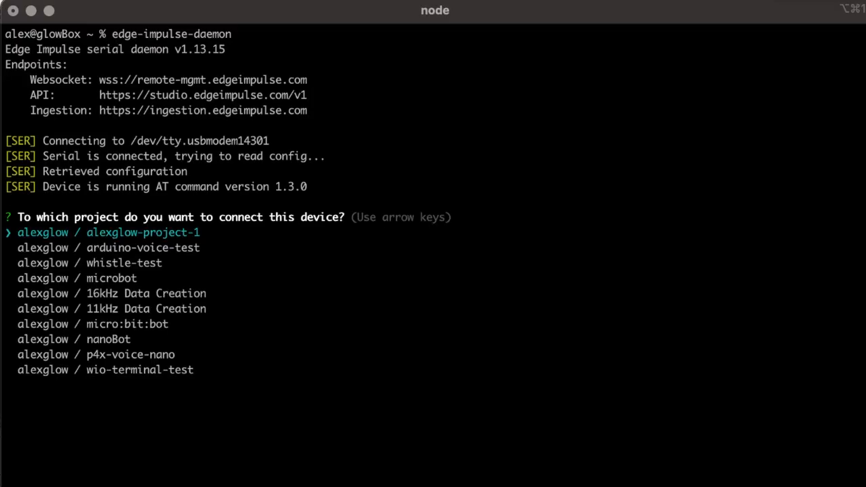
# - Link the daemon to the wio-terminal-test project and name the device 'wio'
pyautogui.press('down')
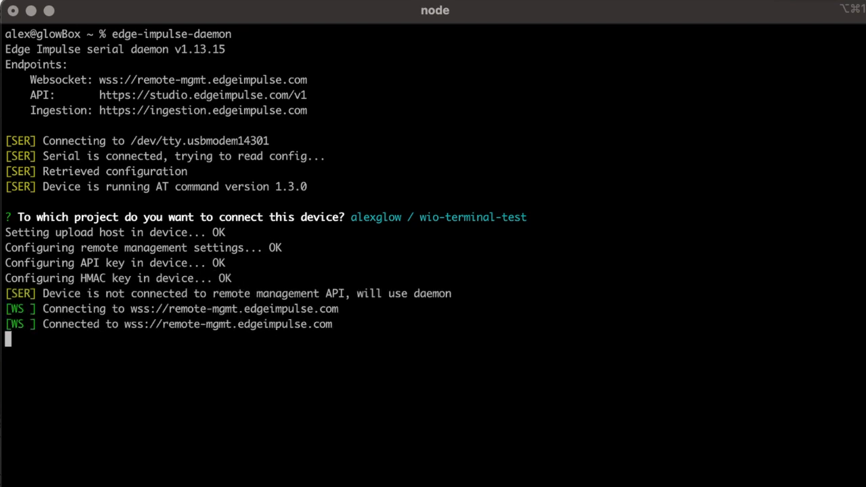
pyautogui.write('wio')
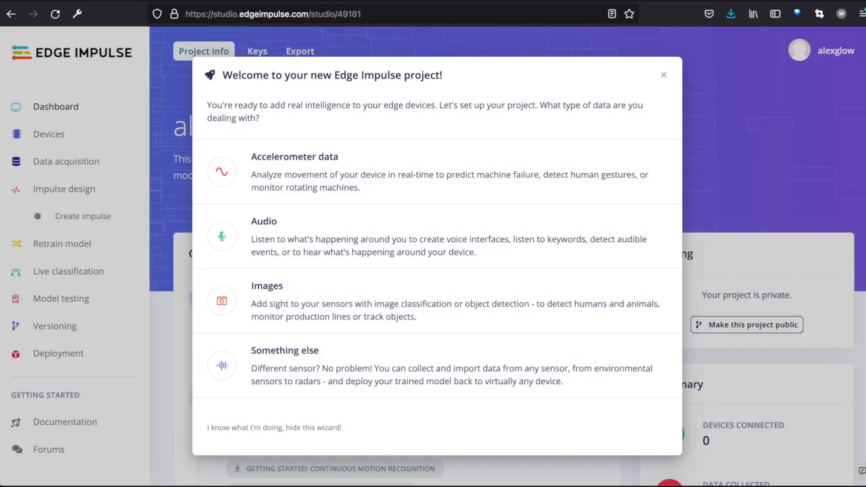
# - Dismiss the new project welcome wizard
pyautogui.click(49, 134)
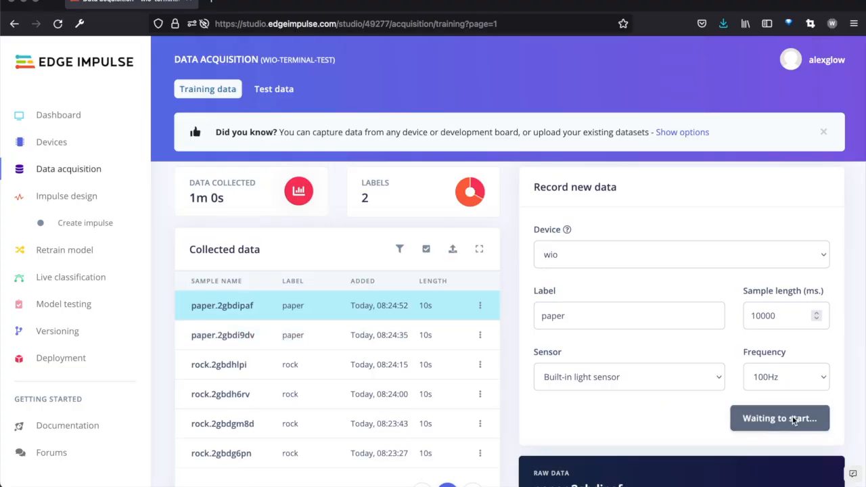
# - Record more paper, scissors and rock light-sensor samples, then go to Create impulse
pyautogui.click(779, 419)
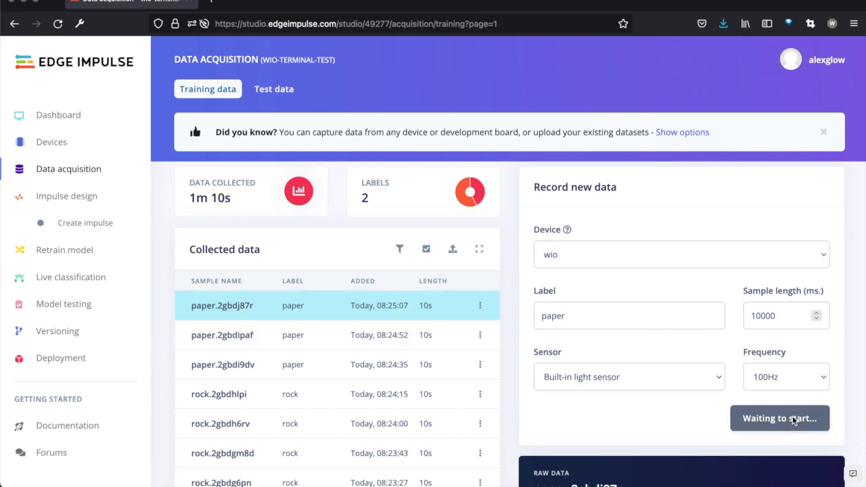
pyautogui.click(780, 419)
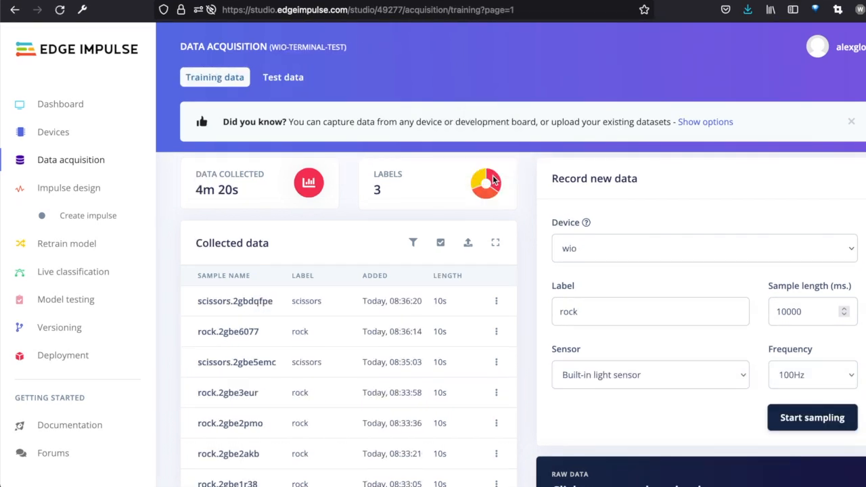
pyautogui.moveTo(486, 186)
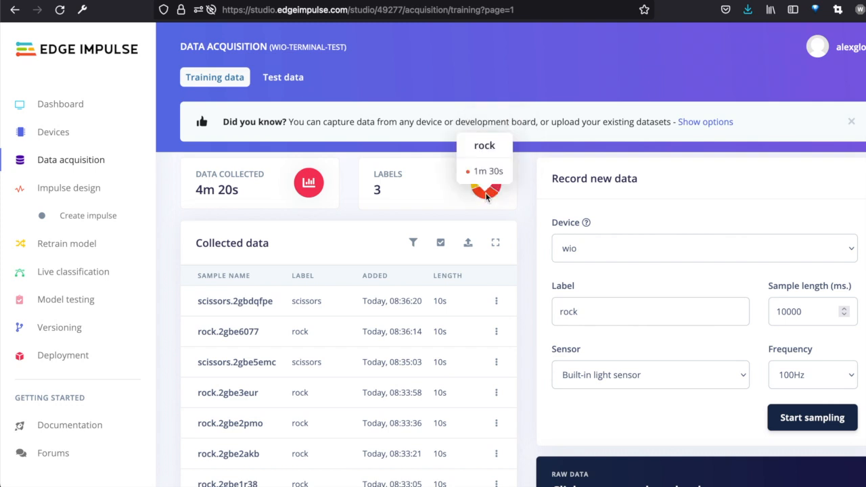
pyautogui.click(812, 418)
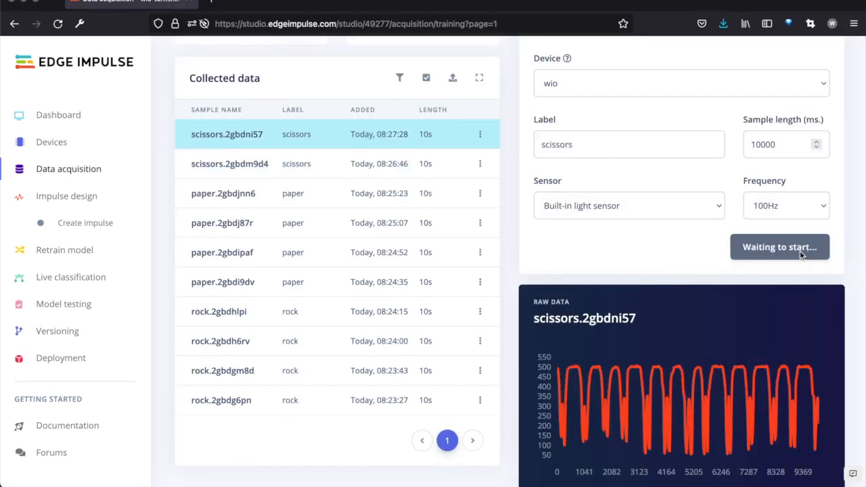
pyautogui.click(779, 246)
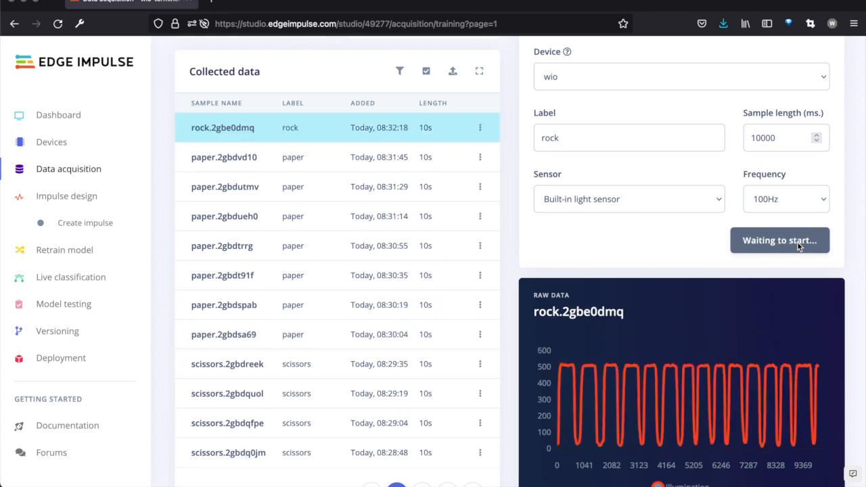
pyautogui.click(779, 240)
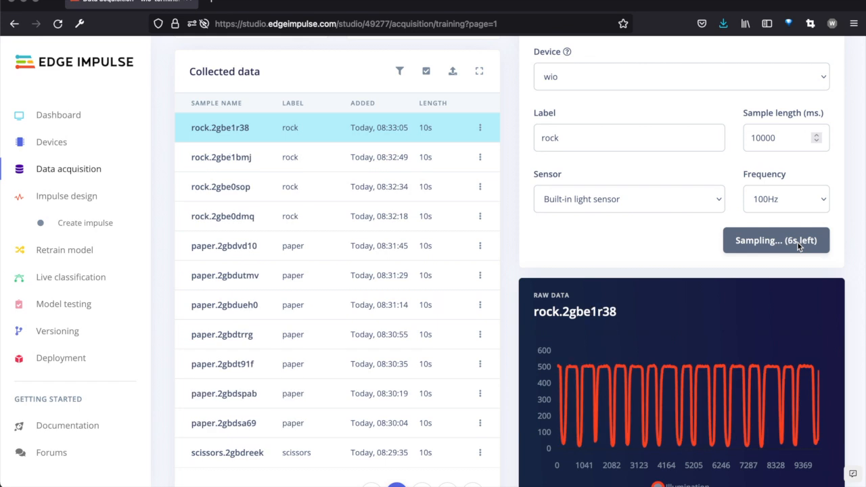
pyautogui.click(84, 222)
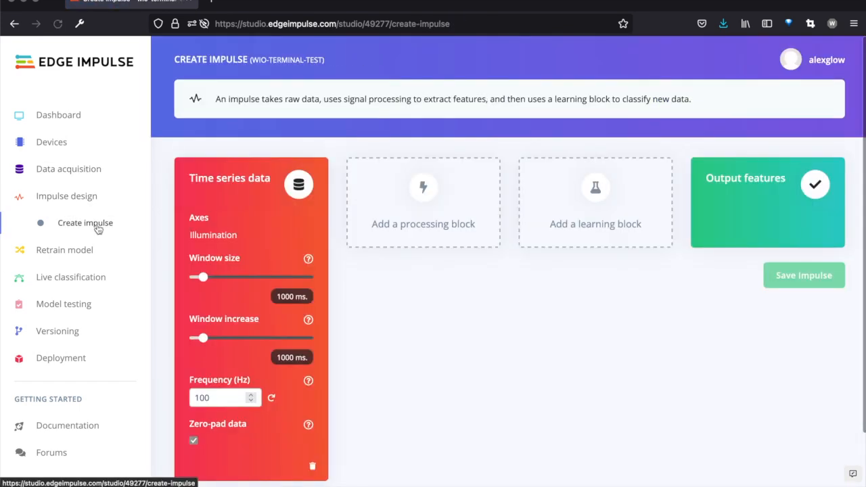
pyautogui.moveTo(396, 387)
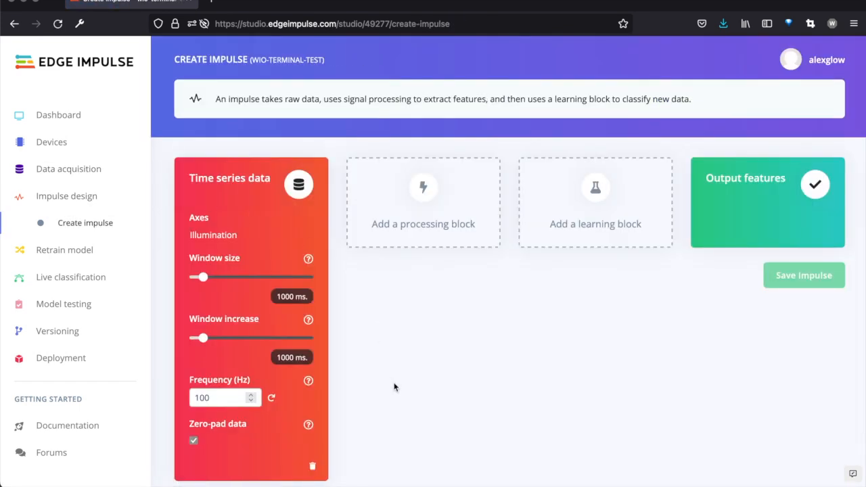
# - Disable zero-padding, save the Flatten + NN Classifier impulse, and generate training features
pyautogui.click(194, 439)
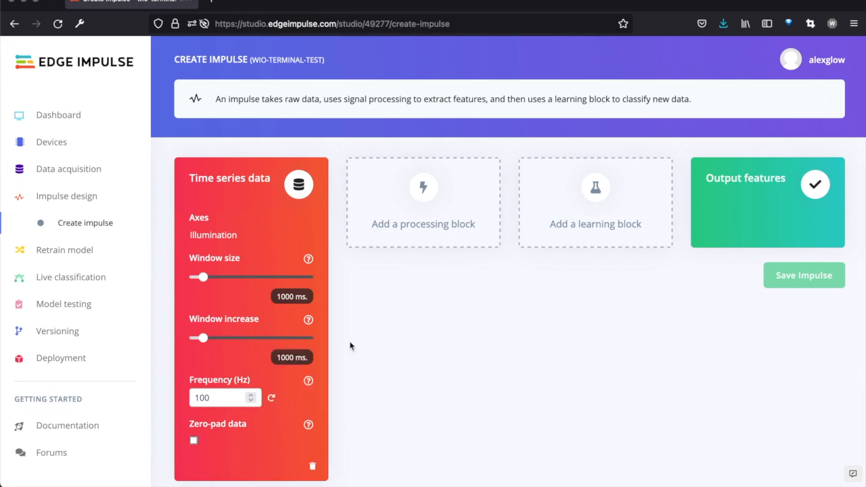
pyautogui.click(804, 275)
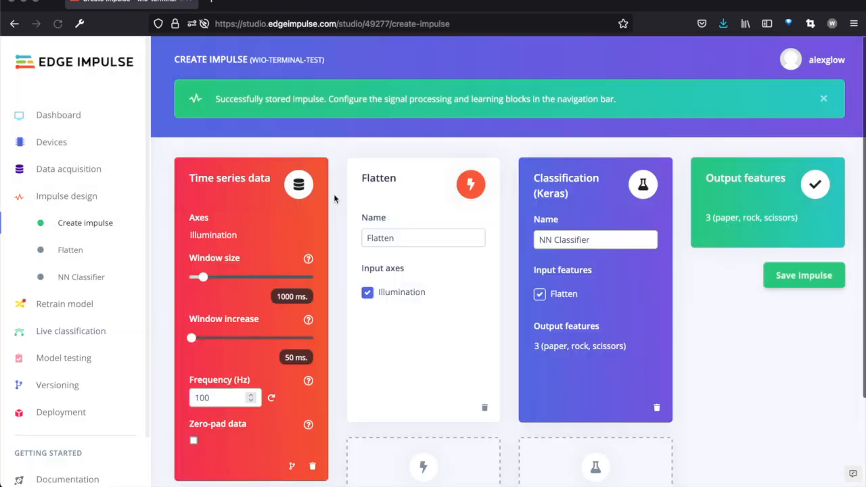
pyautogui.click(71, 249)
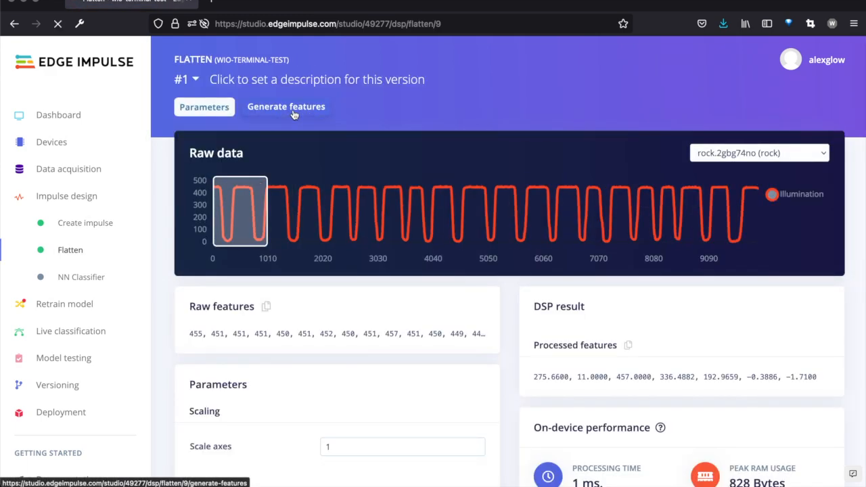
pyautogui.click(285, 107)
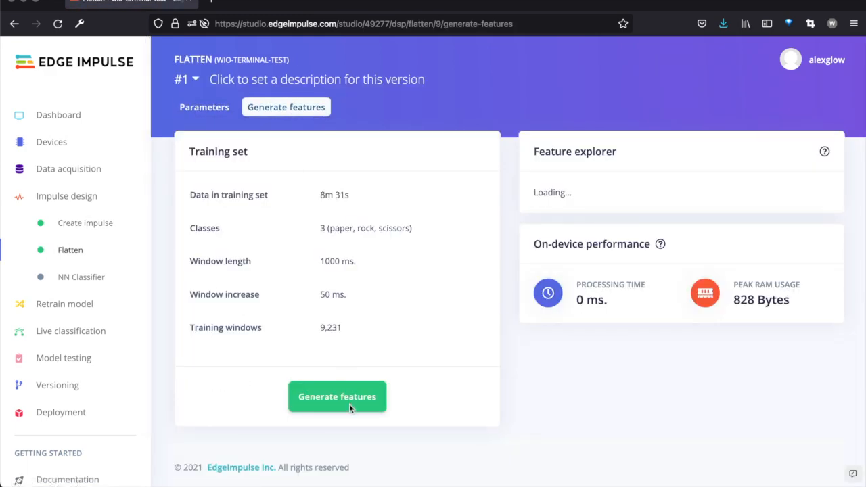
pyautogui.click(337, 397)
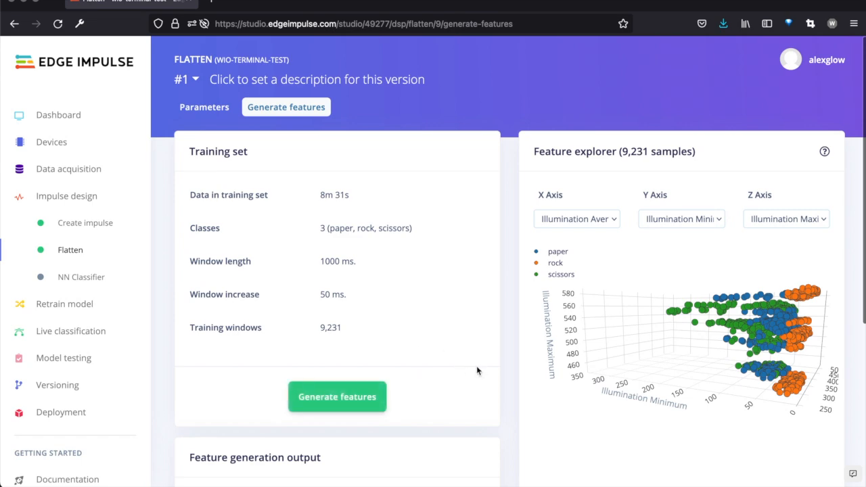
pyautogui.moveTo(765, 368)
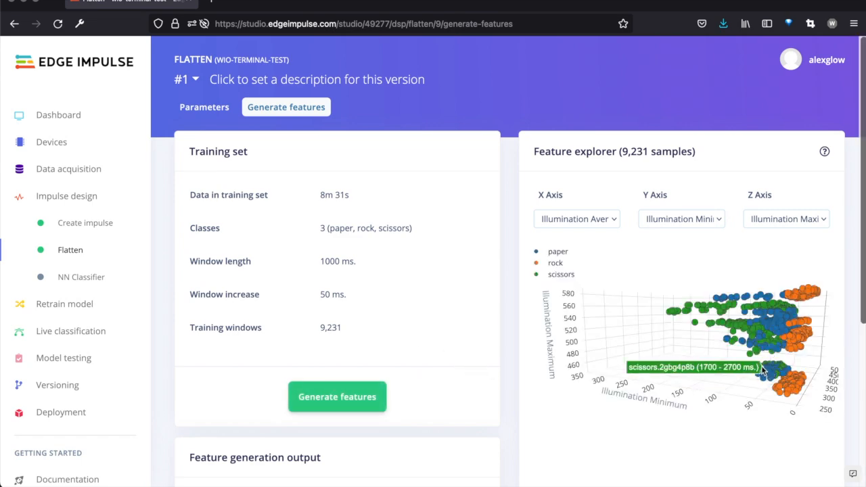
pyautogui.click(337, 397)
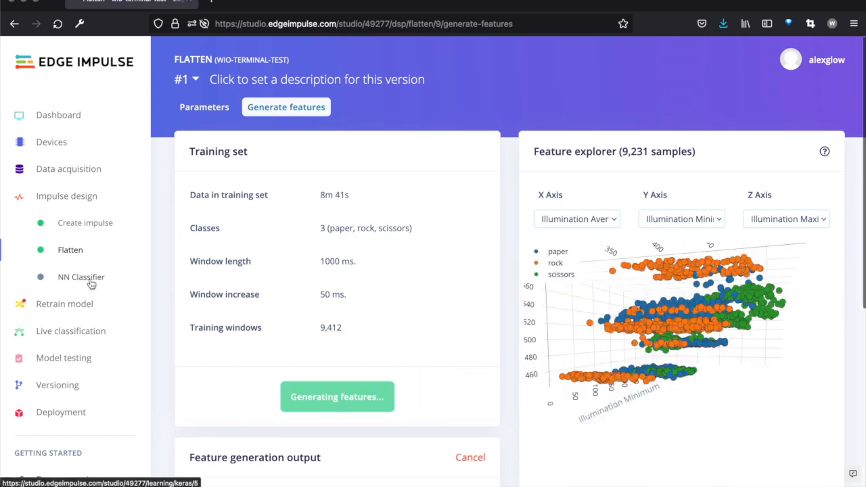
# - Train the NN Classifier to 73.7% validation accuracy, then go to Live classification
pyautogui.click(81, 277)
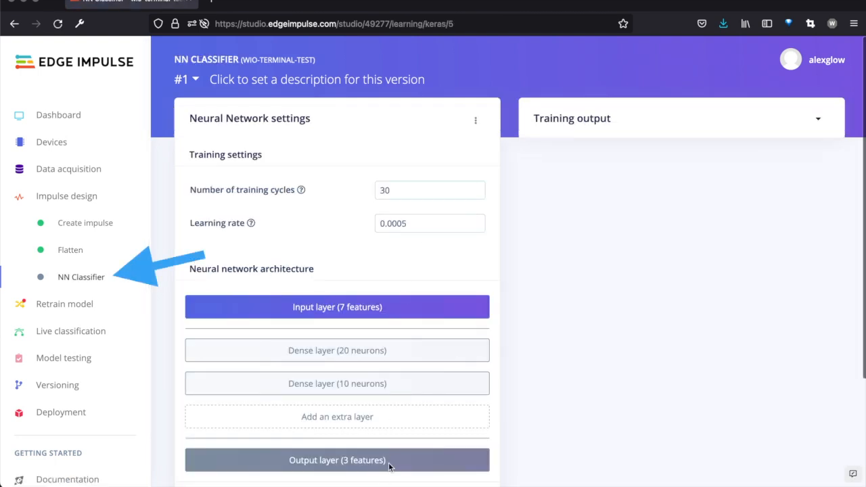
pyautogui.scroll(-3)
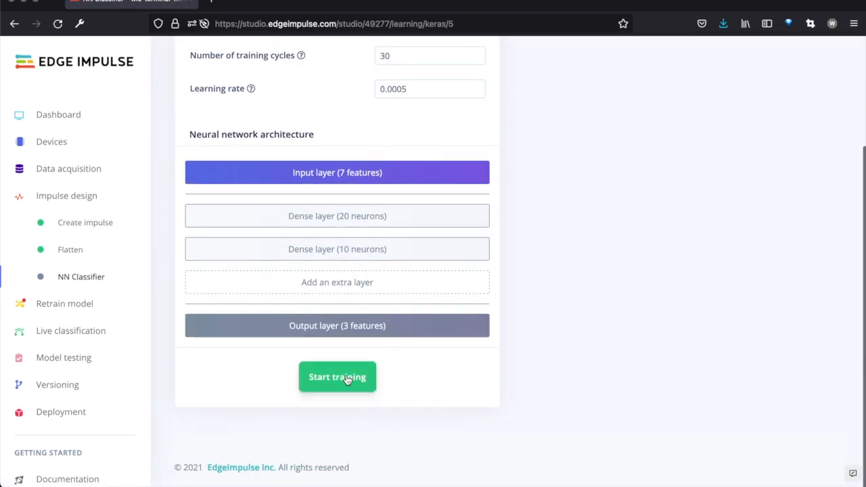
pyautogui.click(337, 377)
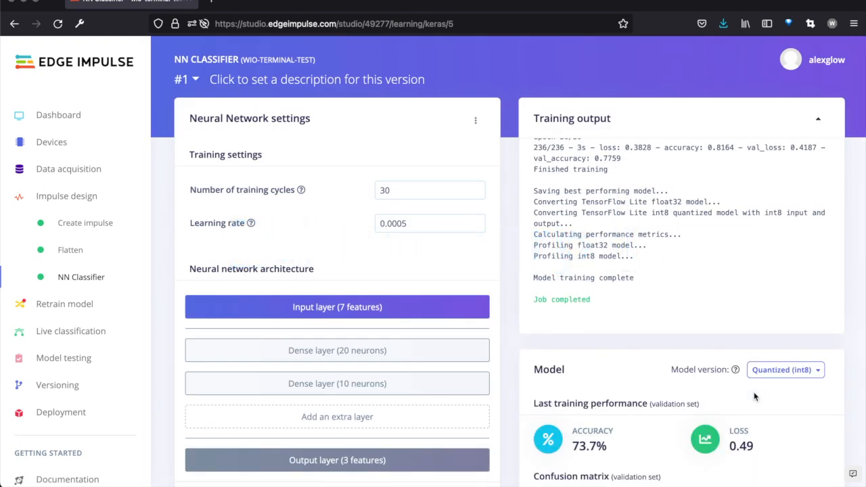
pyautogui.click(71, 331)
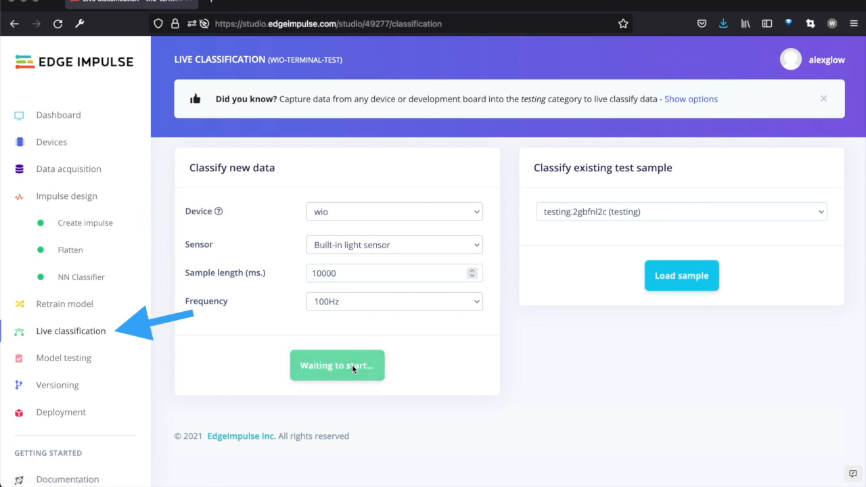
# - Record a new Wio test sample and review its 163-window scissors classification result
pyautogui.click(337, 366)
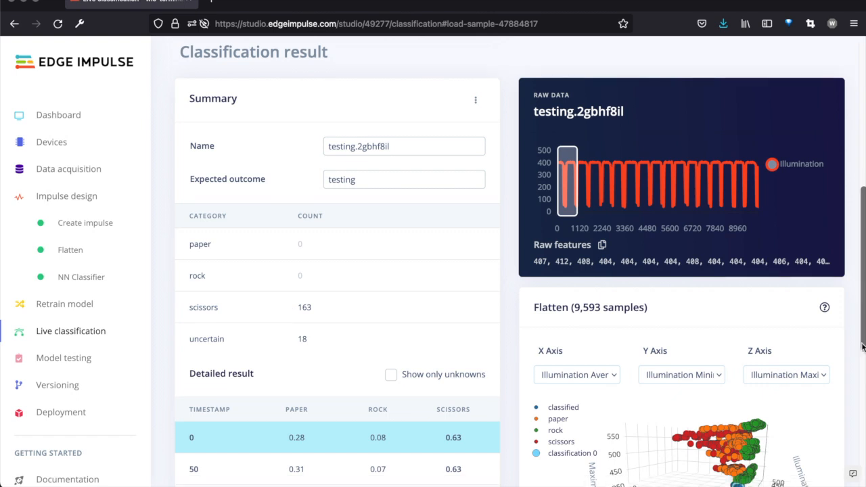
pyautogui.scroll(-3)
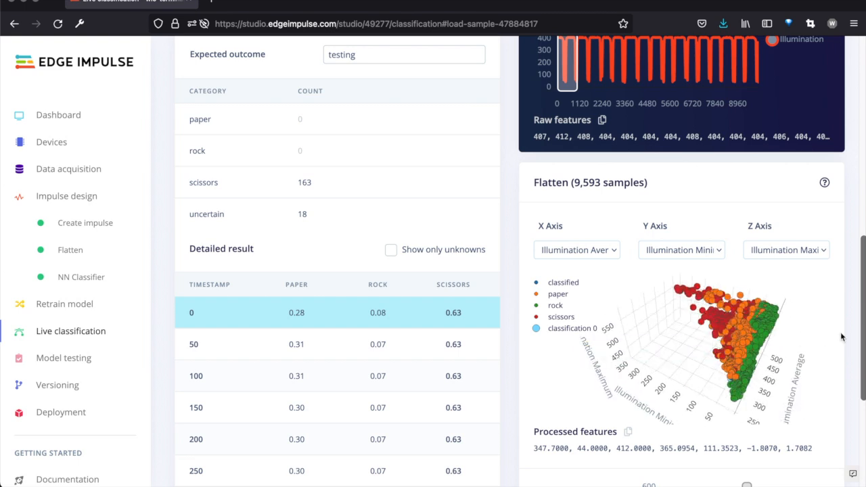
pyautogui.scroll(-3)
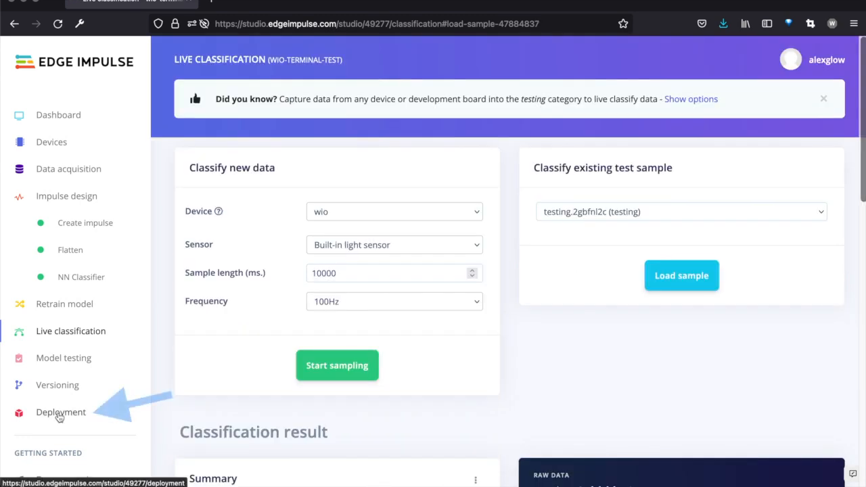
# - Build the quantized model from Deployment, then view the Wio Terminal's paper prediction (0.996) in Serial Monitor
pyautogui.click(61, 412)
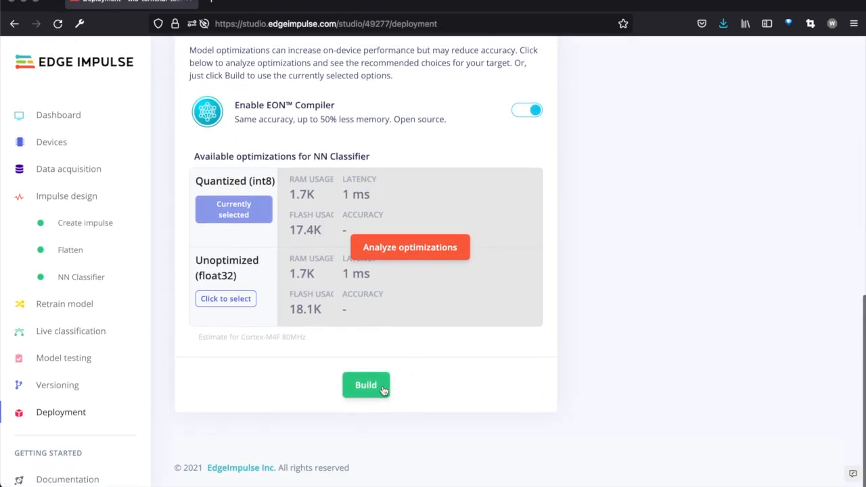
pyautogui.click(365, 385)
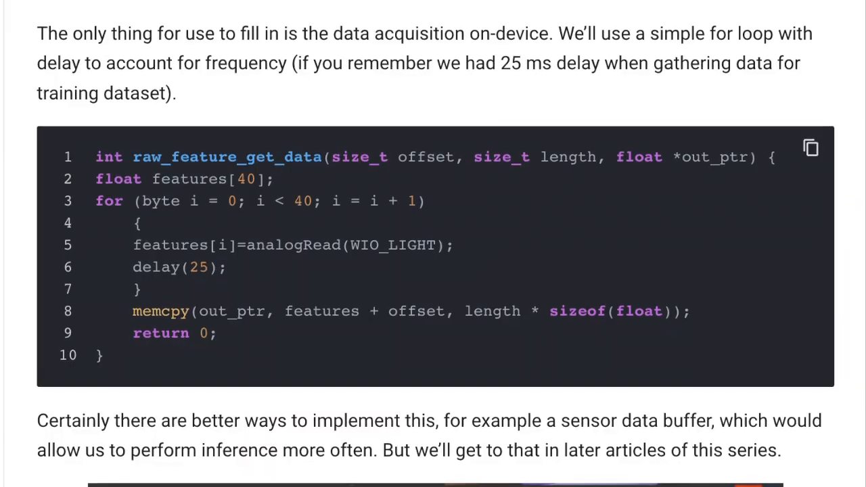
pyautogui.scroll(-3)
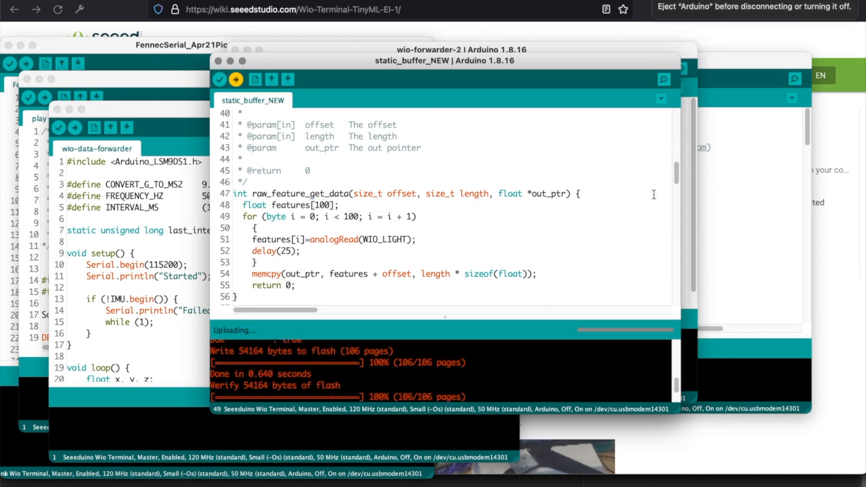
pyautogui.click(663, 80)
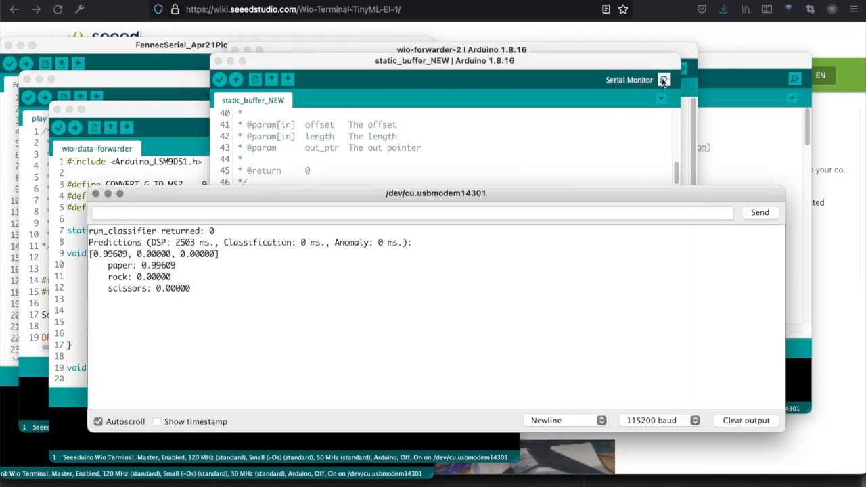